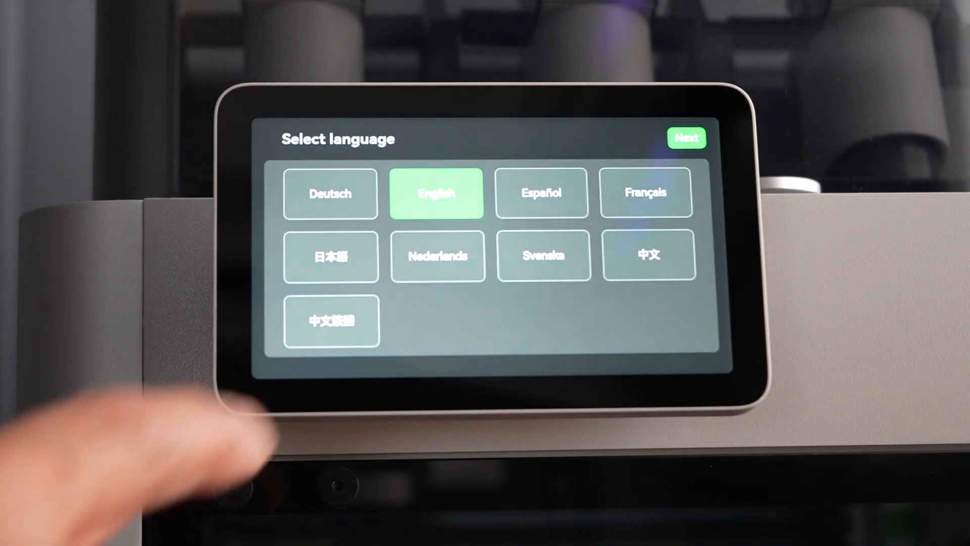
- Keep English as the setup language and continue to the account login
{"action": "left_click", "coordinate": [686, 138]}
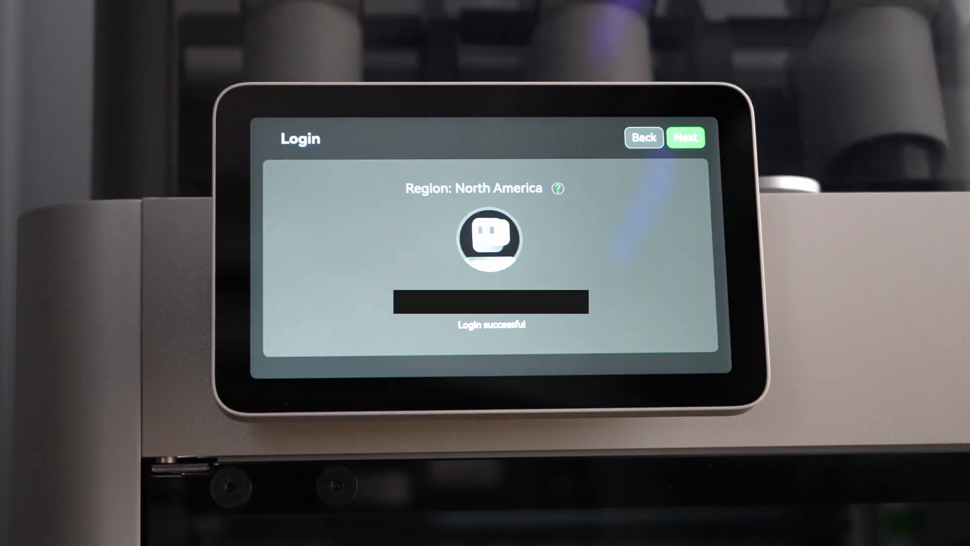
- Continue past login, agree to the terms, and accept the printing-improvement request
{"action": "left_click", "coordinate": [686, 138]}
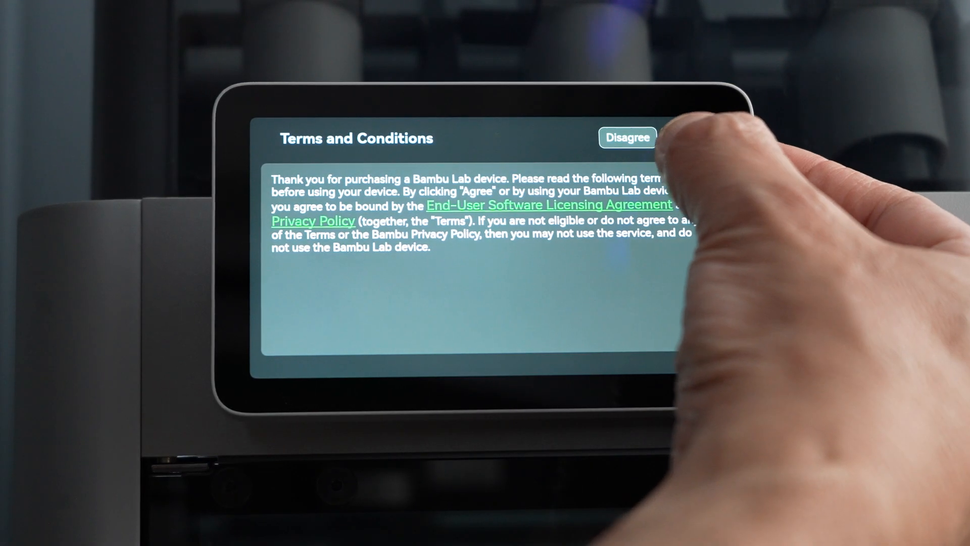
{"action": "left_click", "coordinate": [674, 138]}
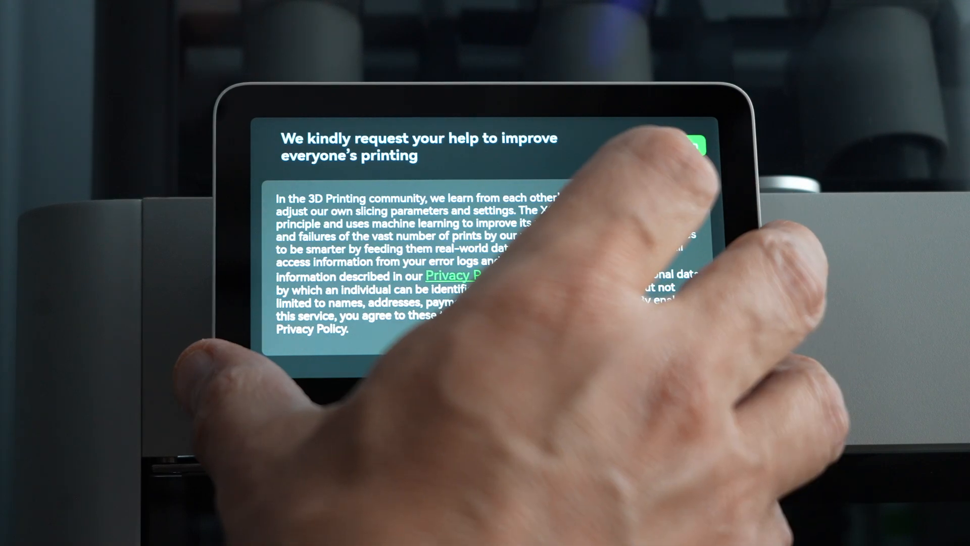
{"action": "left_click", "coordinate": [697, 147]}
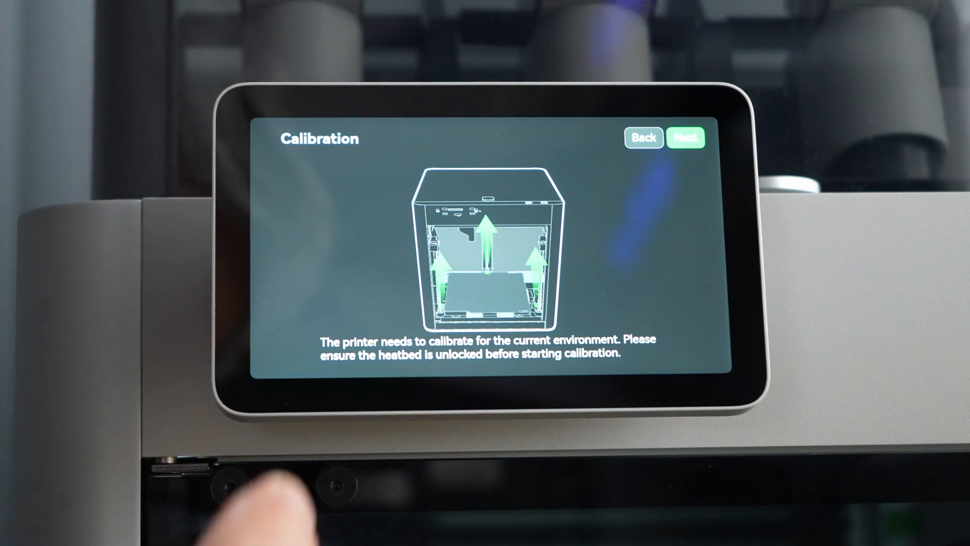